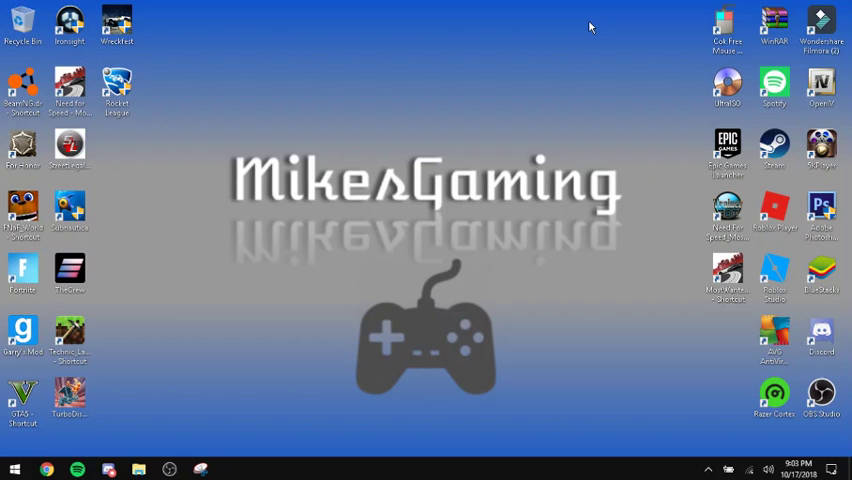
Restore the Discord window from the taskbar, showing the announcements-board channel
left_click(44, 464)
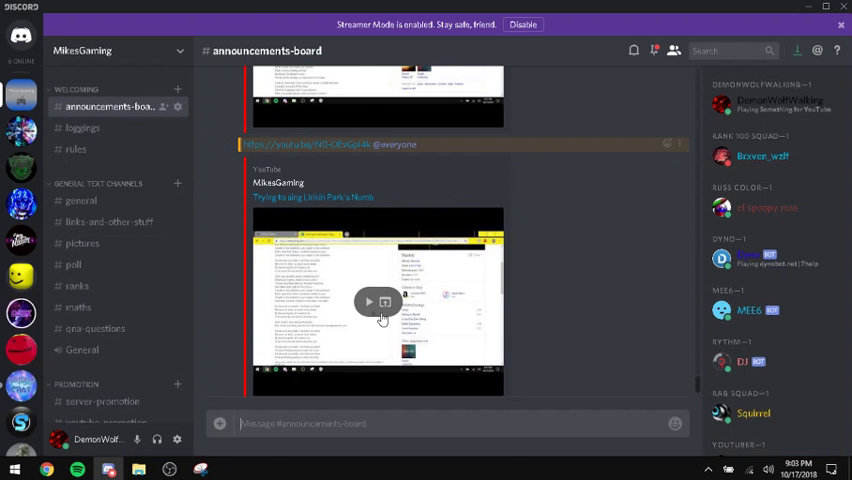